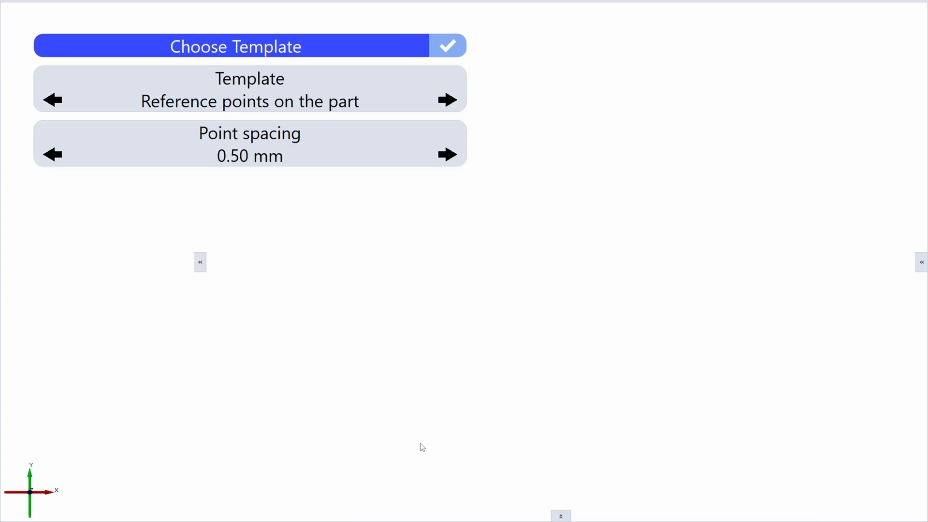
Step: Compare template options, then confirm 'Reference points on the part' with 0.50 mm spacing
{"action": "left_click", "coordinate": [249, 100]}
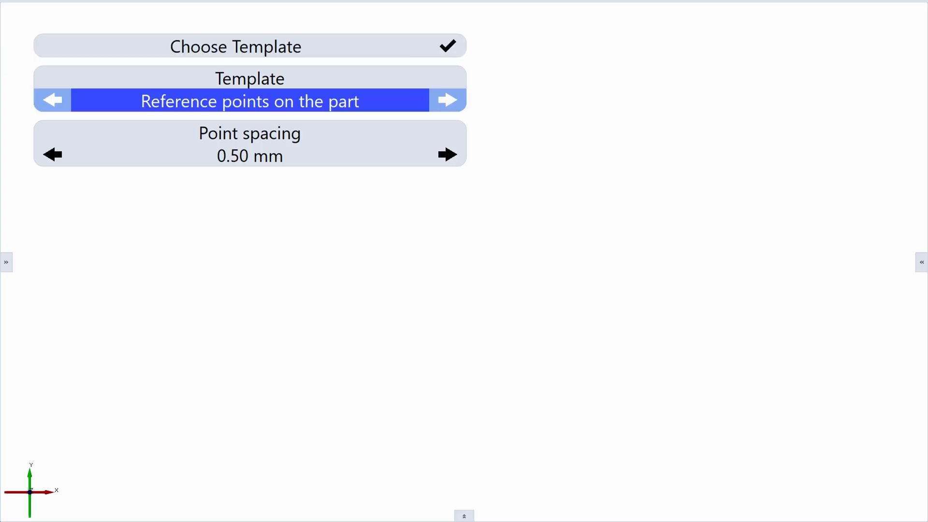
{"action": "left_click", "coordinate": [448, 100]}
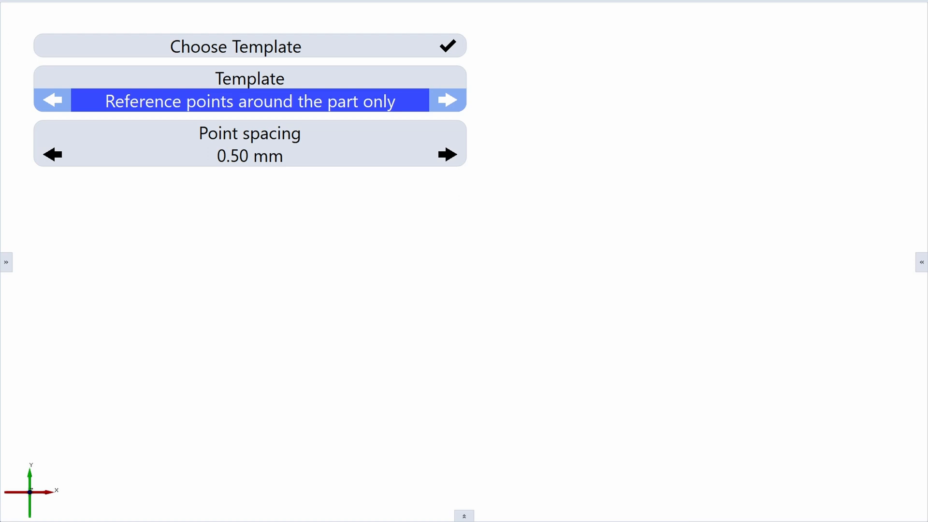
{"action": "left_click", "coordinate": [448, 100]}
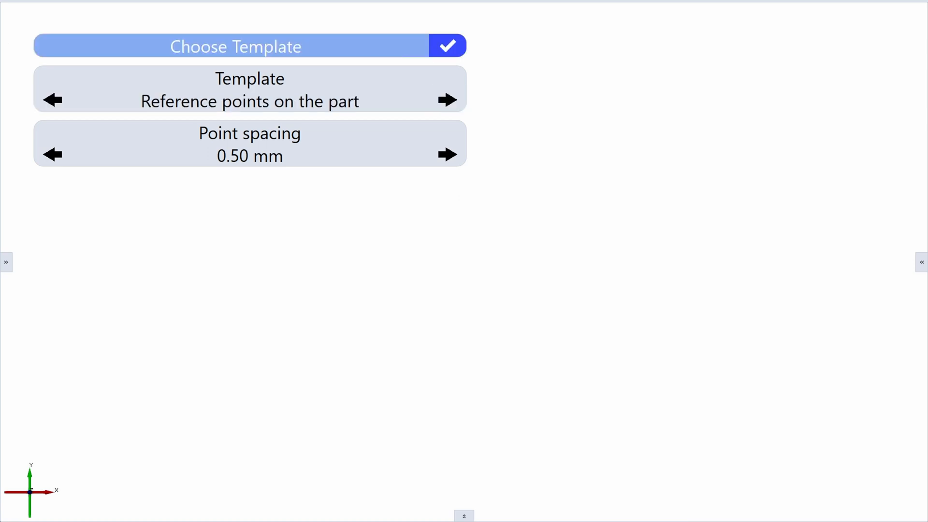
{"action": "left_click", "coordinate": [448, 45]}
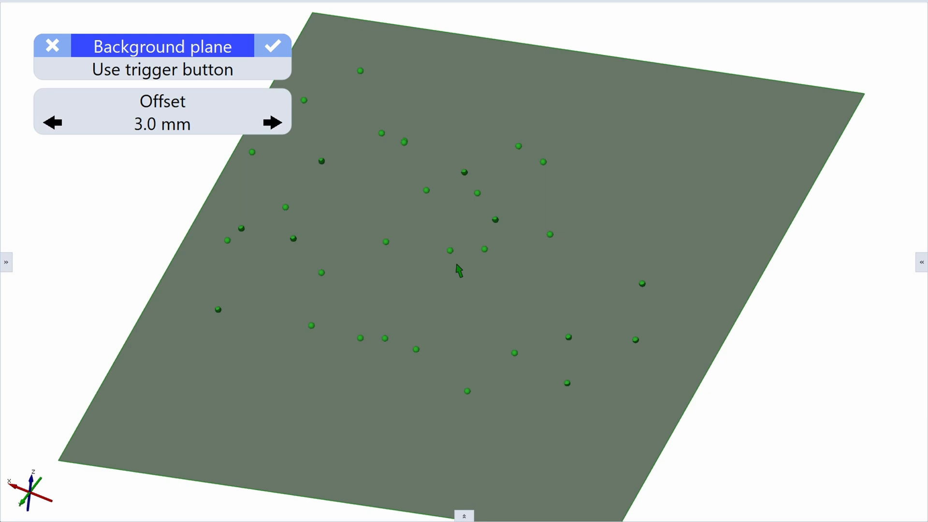
Step: Accept the background plane under the collected markers at 3.0 mm offset
{"action": "left_click", "coordinate": [272, 46]}
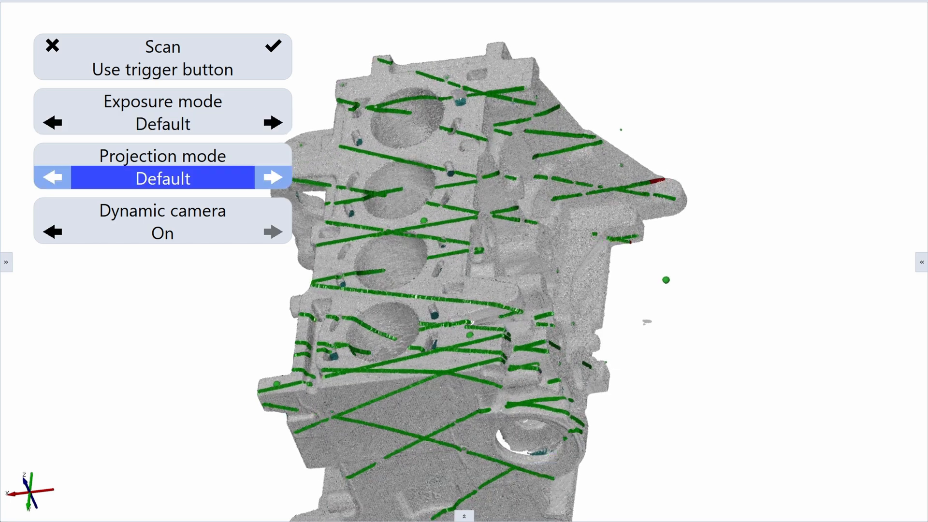
Step: Scan the engine block with the scanner trigger, then select the exposure mode setting
{"action": "left_click", "coordinate": [274, 178]}
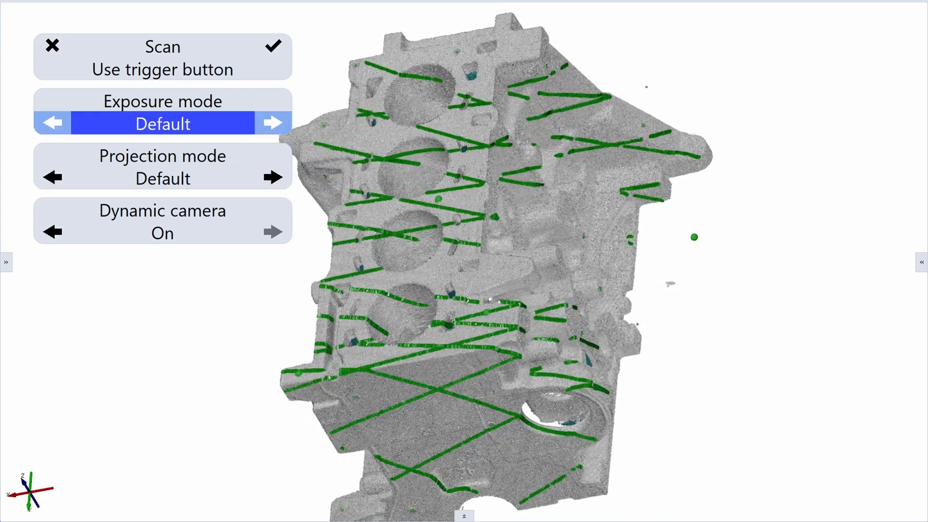
Step: Try Dark/shiny exposure, revert to Default, and turn dynamic camera back on
{"action": "left_click", "coordinate": [272, 122]}
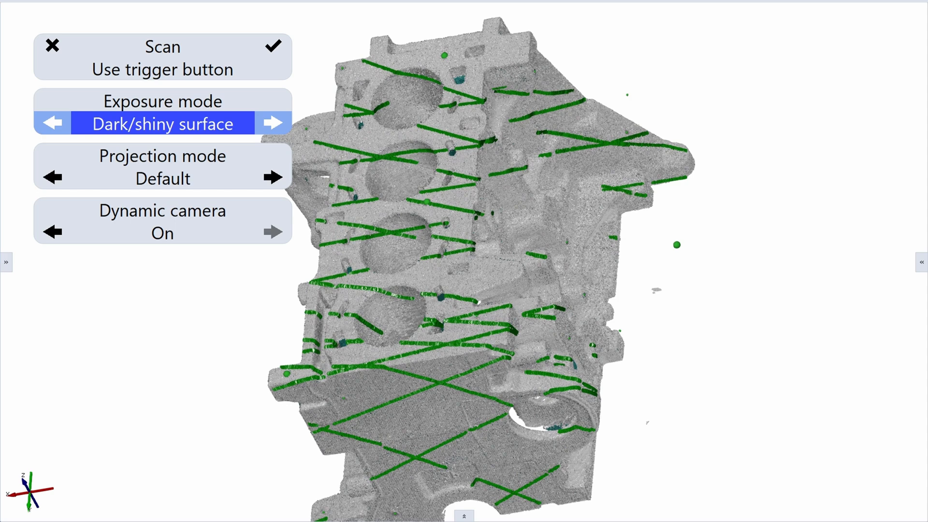
{"action": "left_click", "coordinate": [272, 124]}
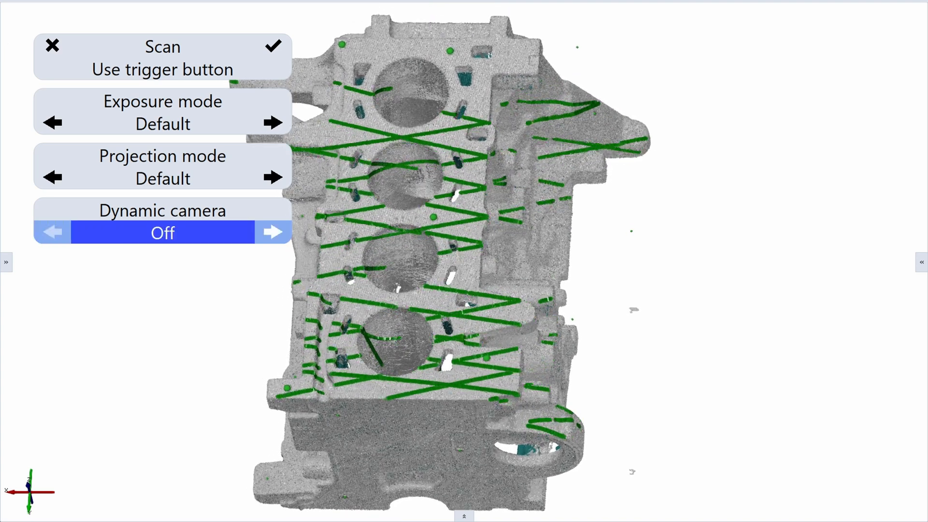
{"action": "left_click", "coordinate": [272, 232]}
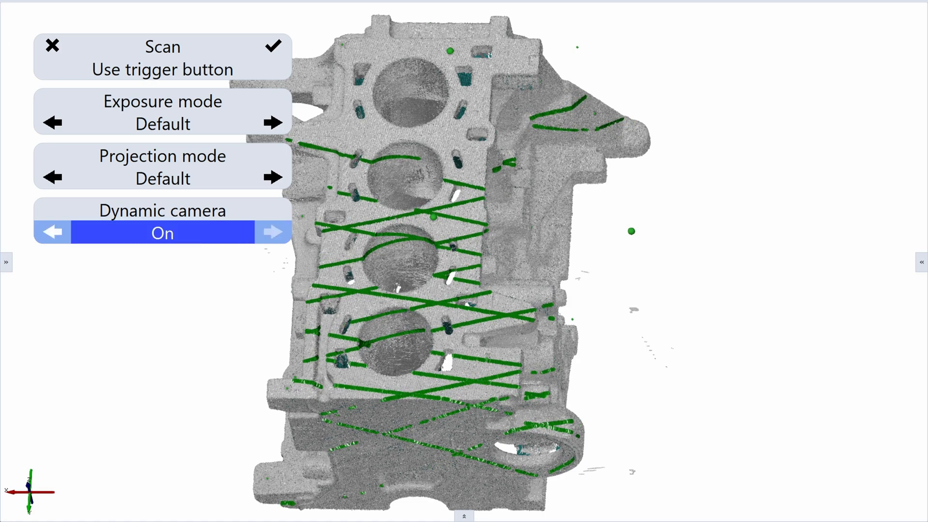